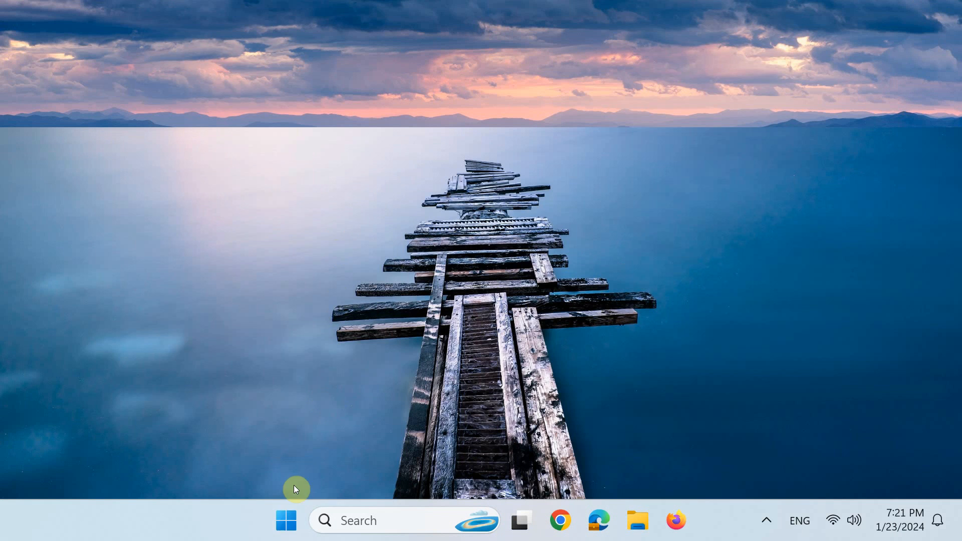
# Step: Launch the Settings app from the Start menu's pinned apps
pyautogui.click(285, 520)
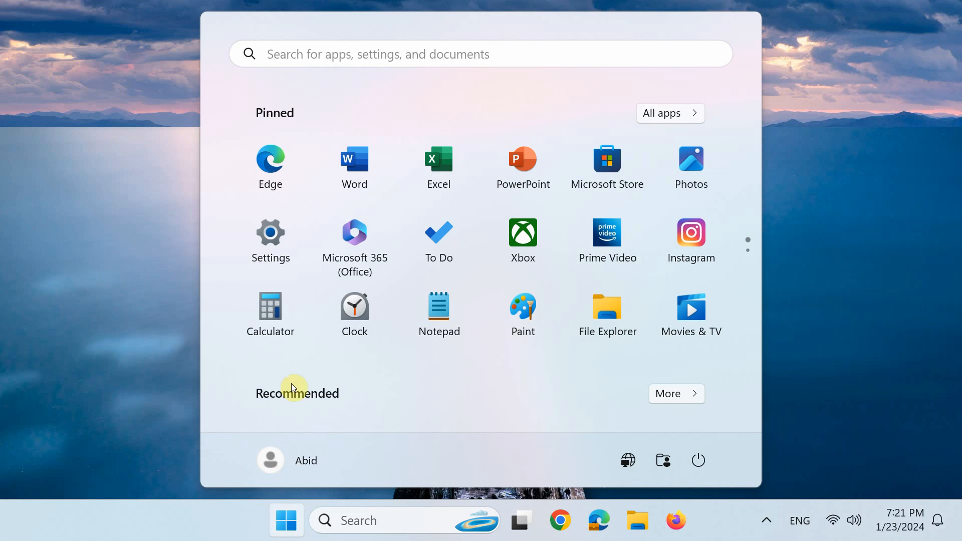
pyautogui.click(269, 232)
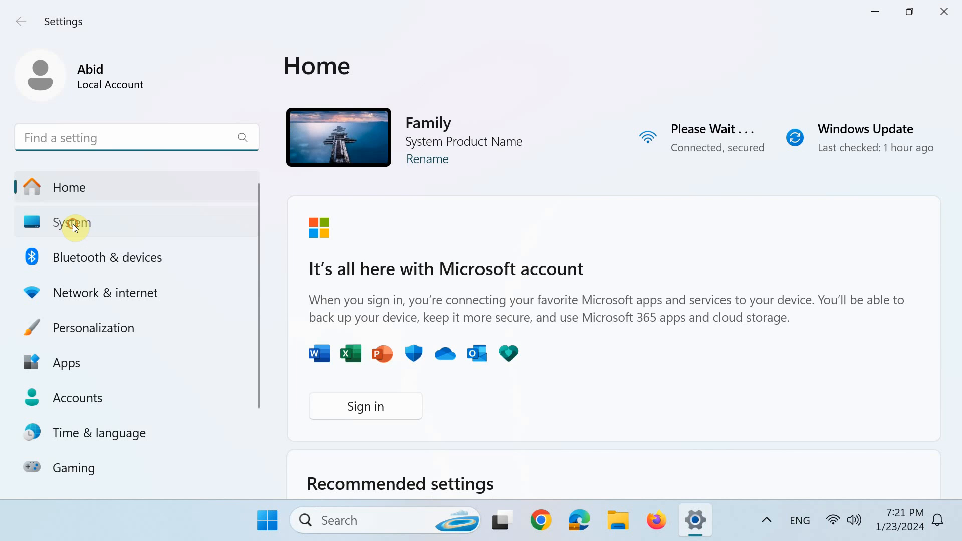
# Step: Go to System and scroll to the Activation entry for Windows 11 Pro
pyautogui.click(71, 222)
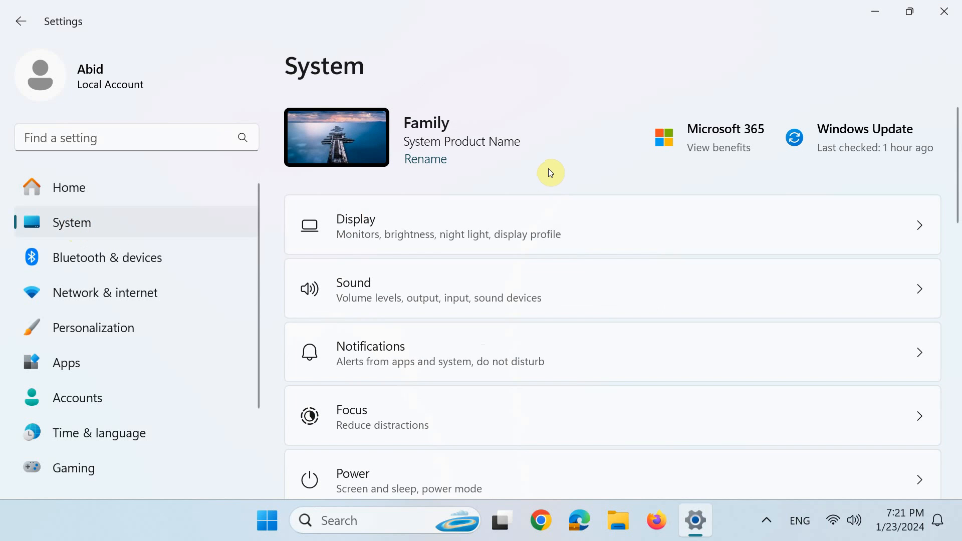
pyautogui.scroll(-3)
pyautogui.write('r')
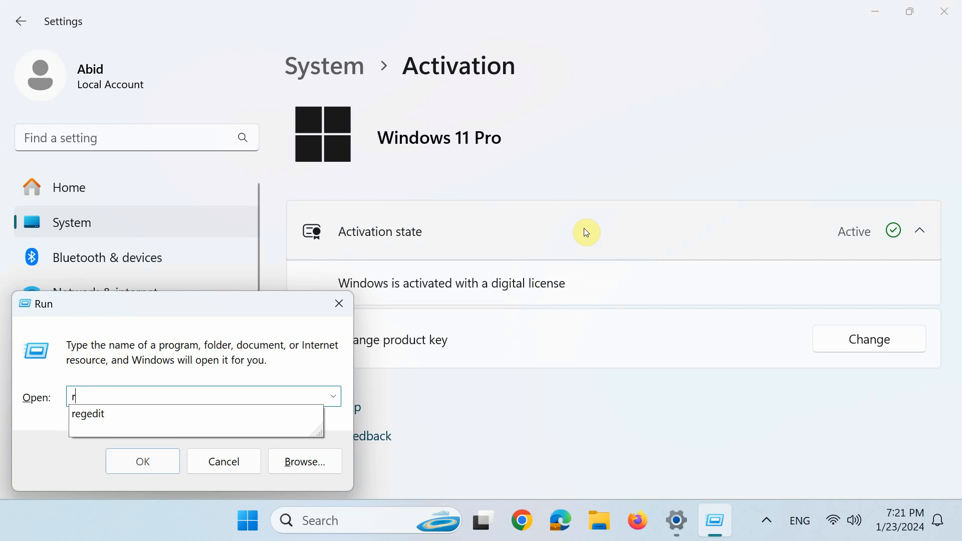
# Step: Run 'regedit' from the Run dialog to launch Registry Editor
pyautogui.write('egedit')
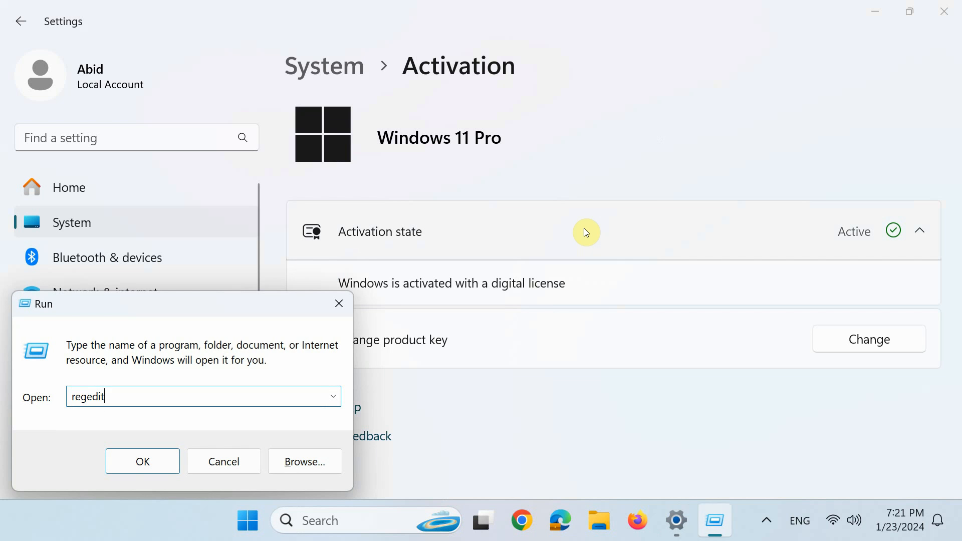
pyautogui.click(143, 461)
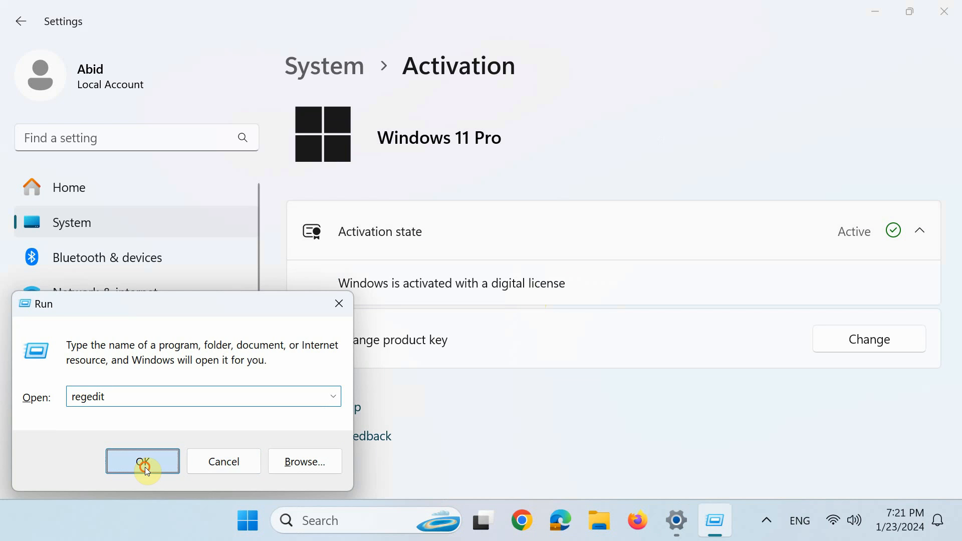
# Step: Allow Registry Editor to start and expand the Microsoft key toward Windows NT\CurrentVersion
pyautogui.click(143, 461)
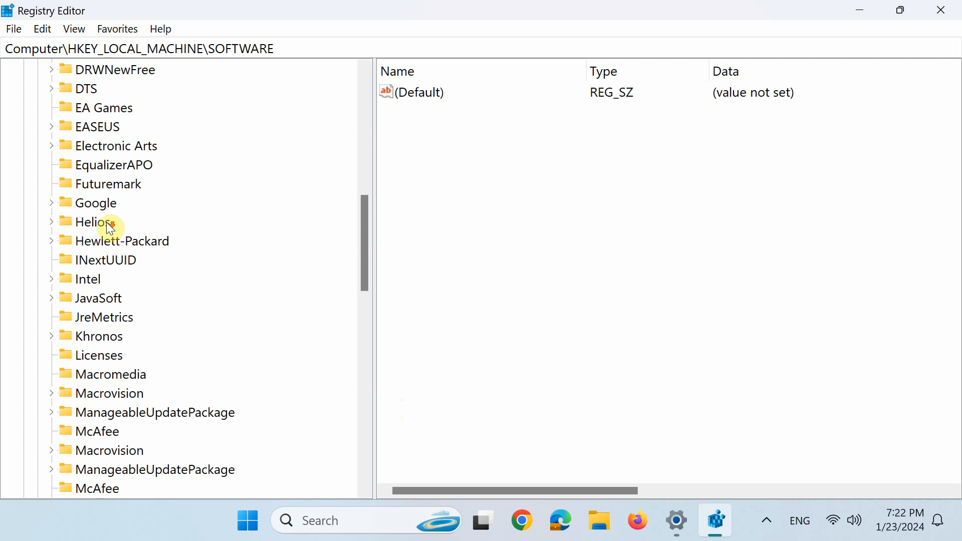
pyautogui.scroll(-3)
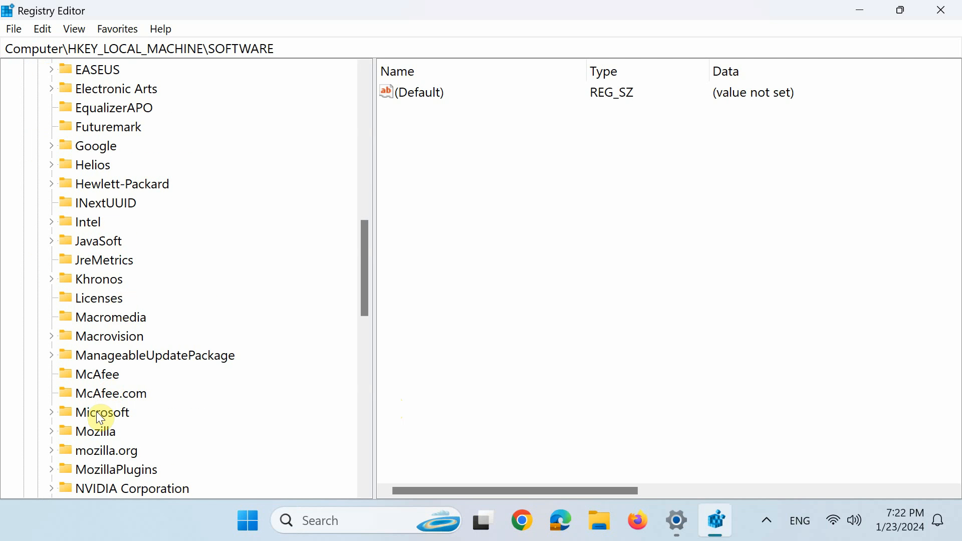
pyautogui.doubleClick(100, 412)
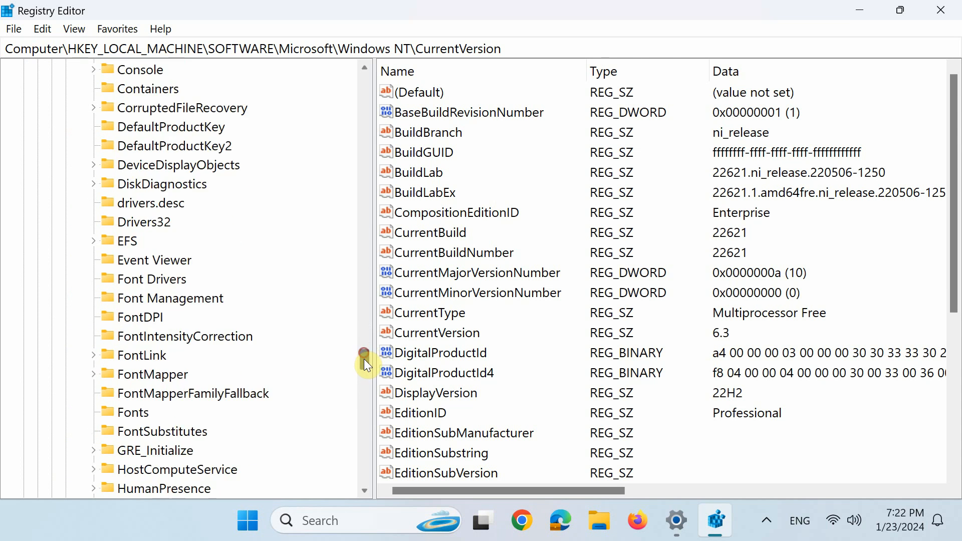
# Step: Select SoftwareProtectionPlatform to reveal the BackupProductKeyDefault product key value
pyautogui.scroll(-3)
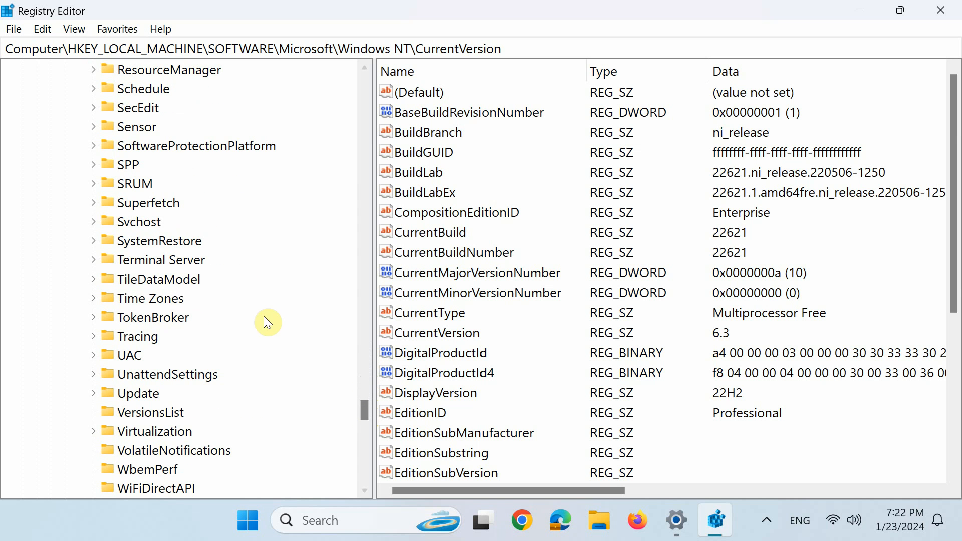
pyautogui.click(197, 145)
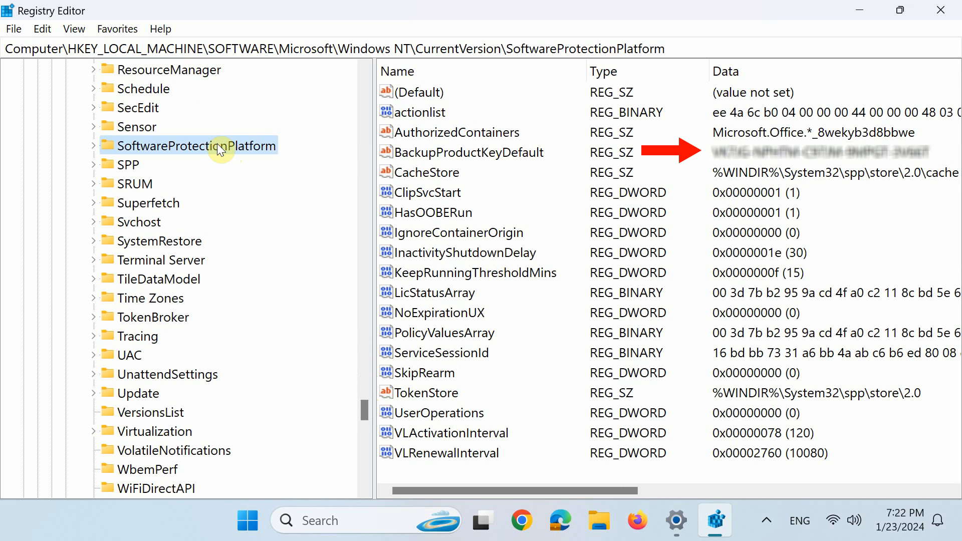